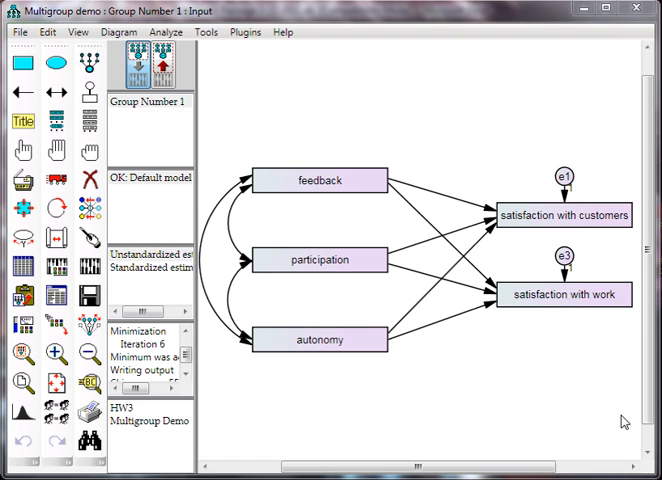
mouse_move(608, 228)
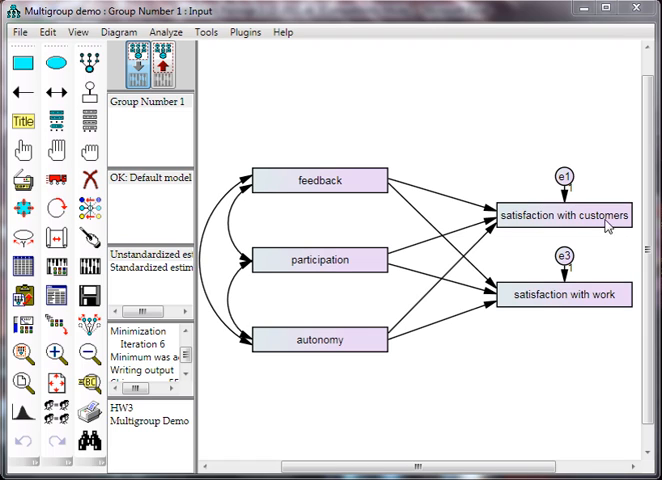
mouse_move(478, 248)
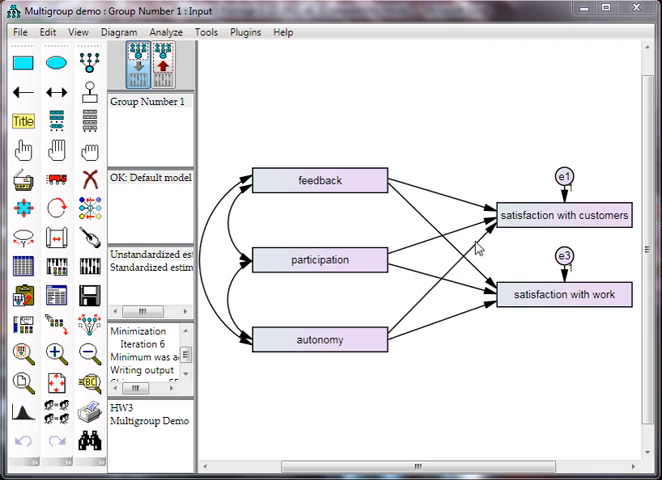
mouse_move(162, 110)
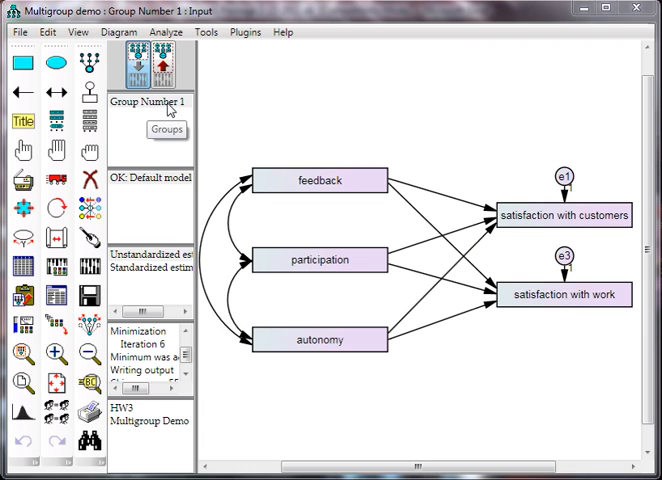
Step: Rename Group Number 1 to Male and add a second group named Female
left_click(166, 130)
type("Male")
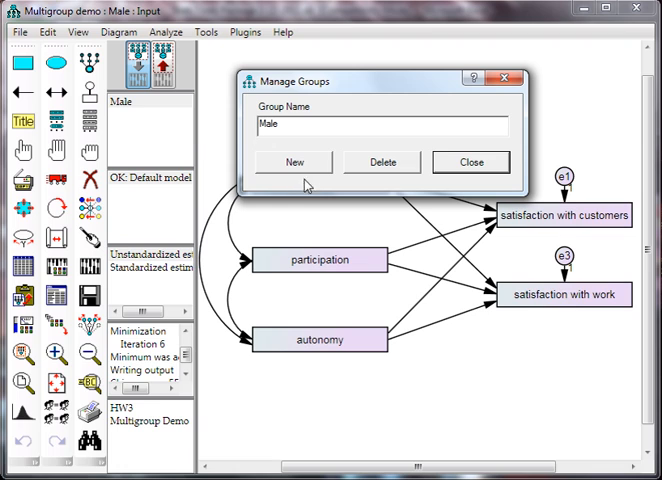
left_click(292, 160)
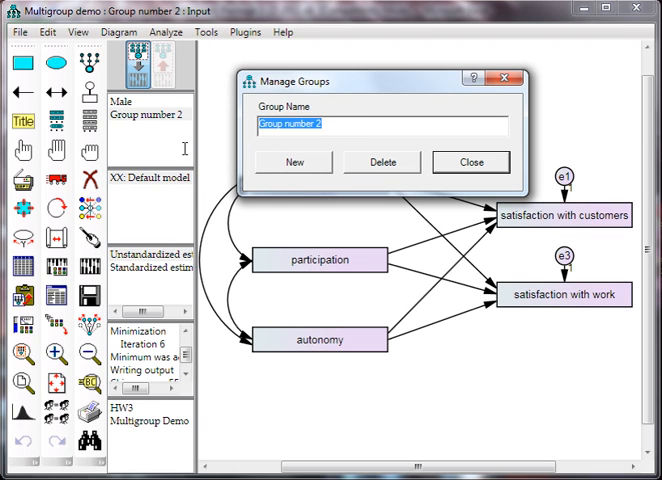
type("Female")
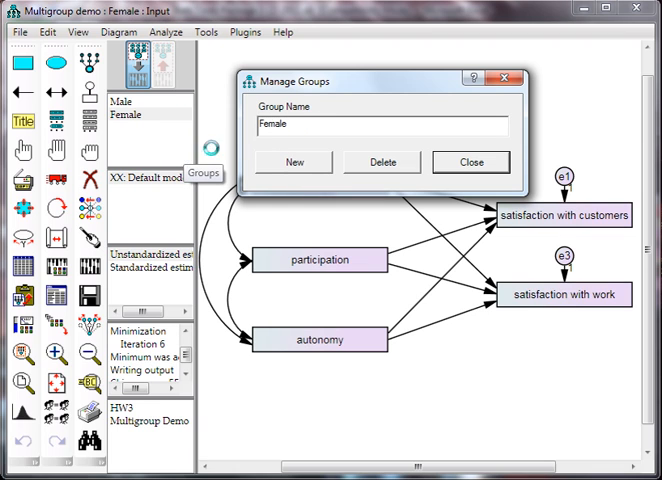
left_click(470, 160)
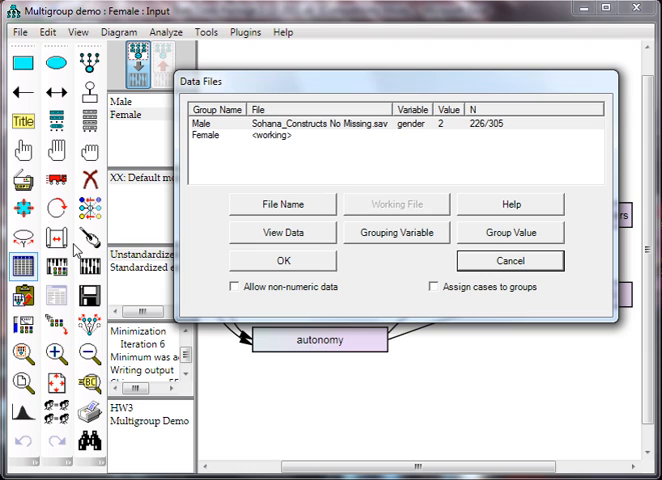
mouse_move(246, 132)
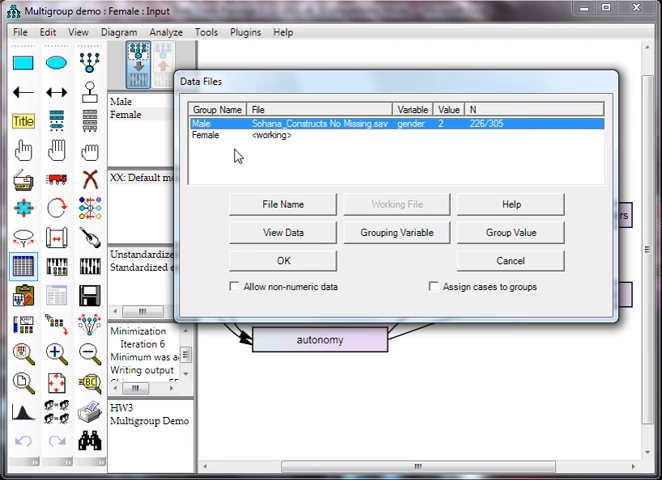
Step: Assign the Female group to the .sav data file with grouping variable gender and group value 2
left_click(282, 204)
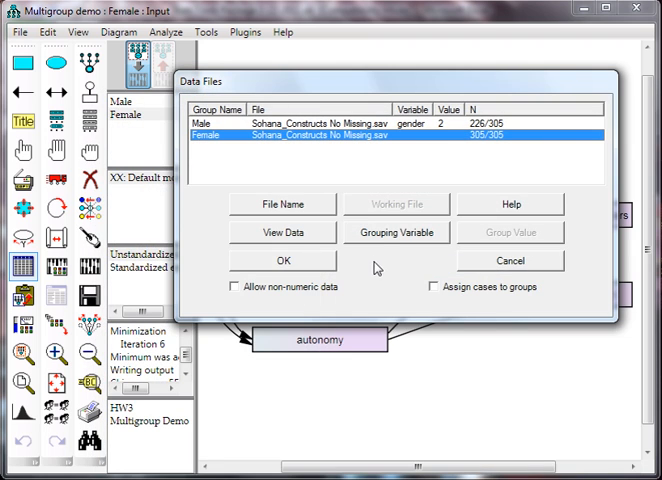
mouse_move(420, 240)
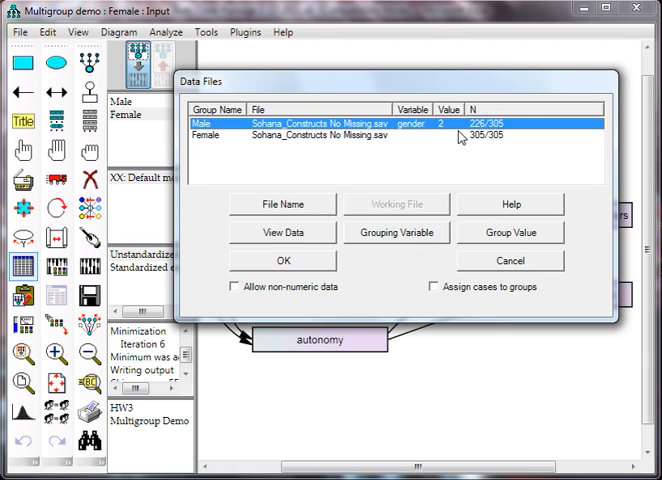
mouse_move(418, 130)
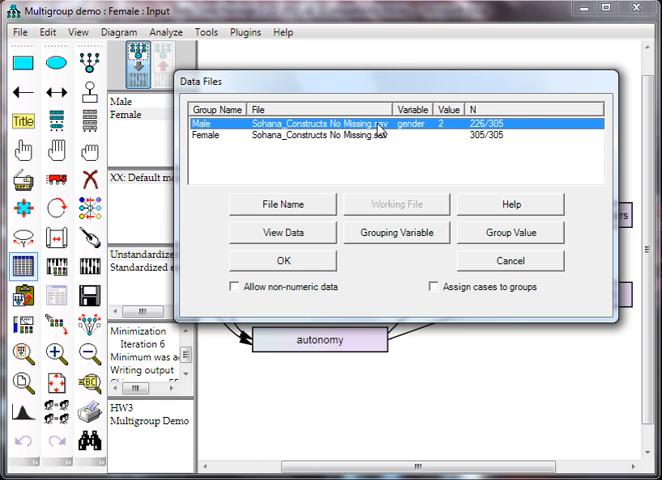
left_click(510, 232)
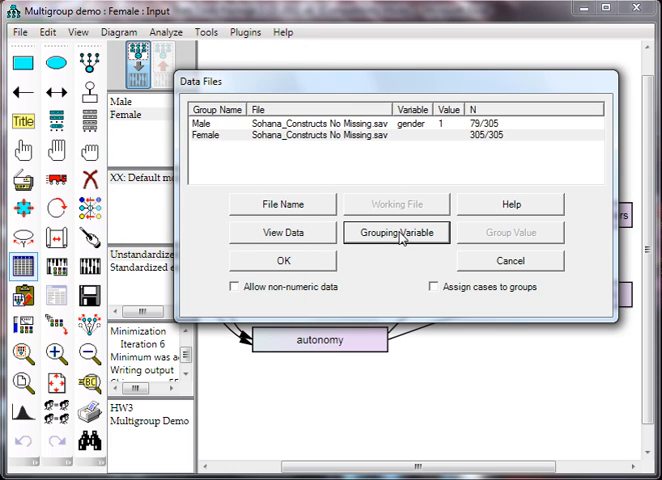
left_click(396, 232)
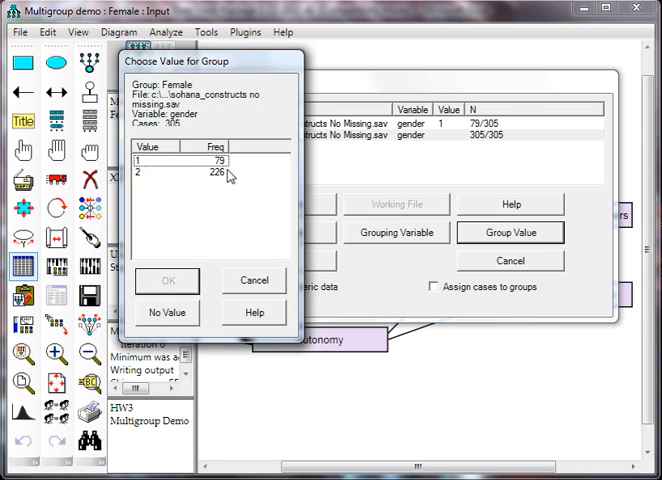
left_click(166, 280)
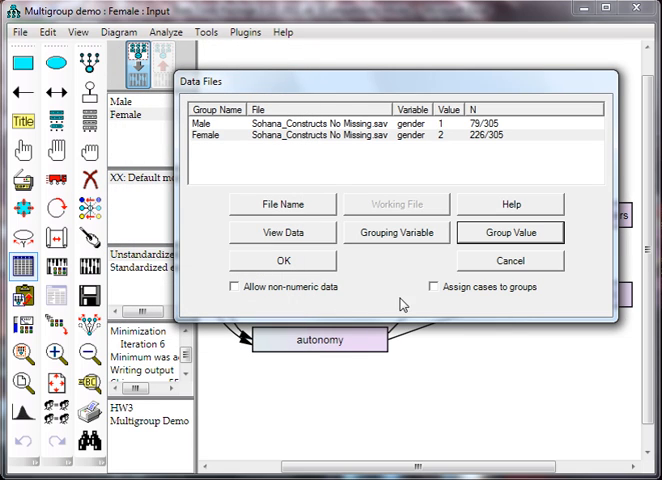
mouse_move(392, 300)
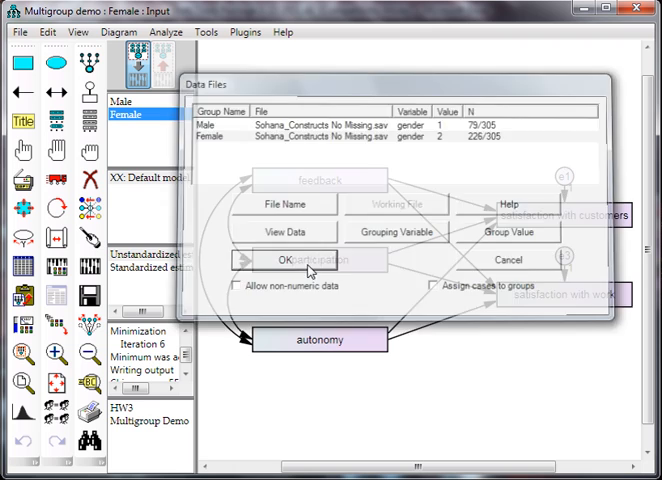
Step: Confirm both groups' data file assignments with standardized estimates checked for output
left_click(286, 260)
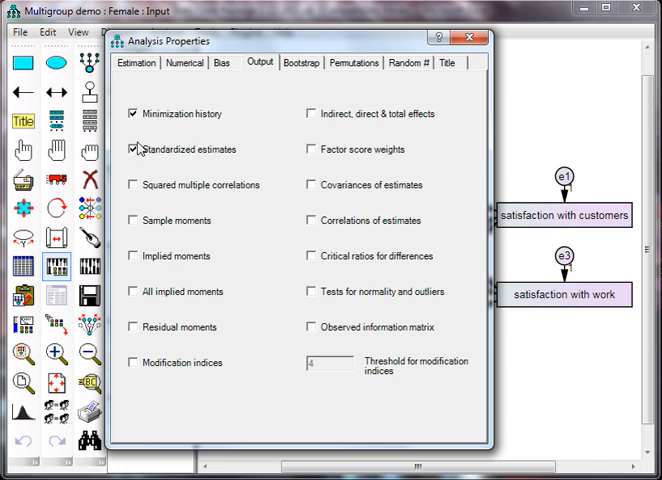
mouse_move(204, 156)
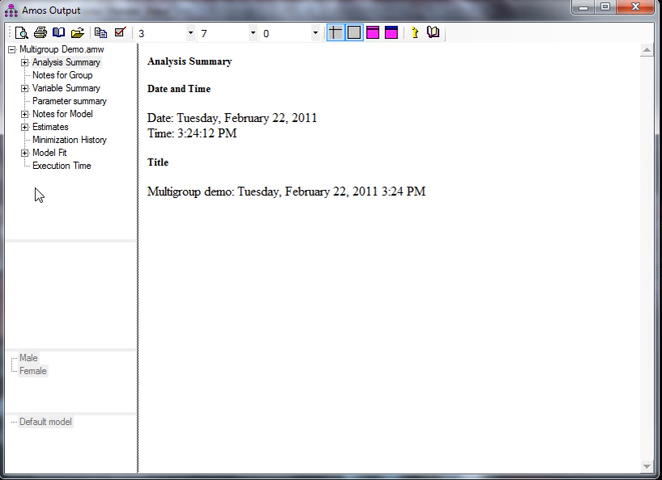
Step: Show the parameter estimates and switch between the Male and Female groups' regression weights
left_click(48, 128)
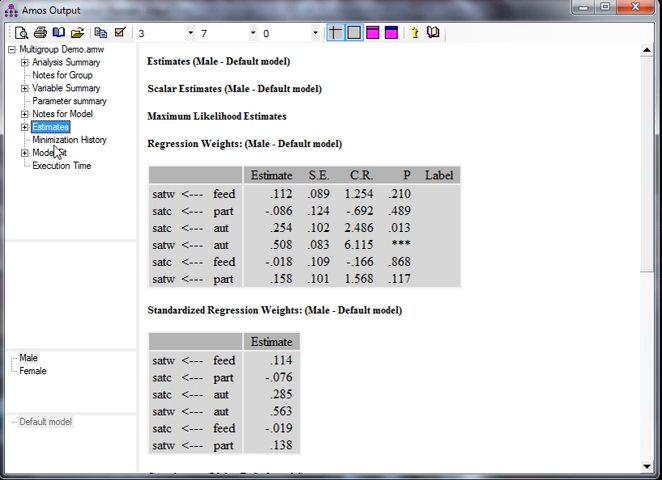
left_click(28, 360)
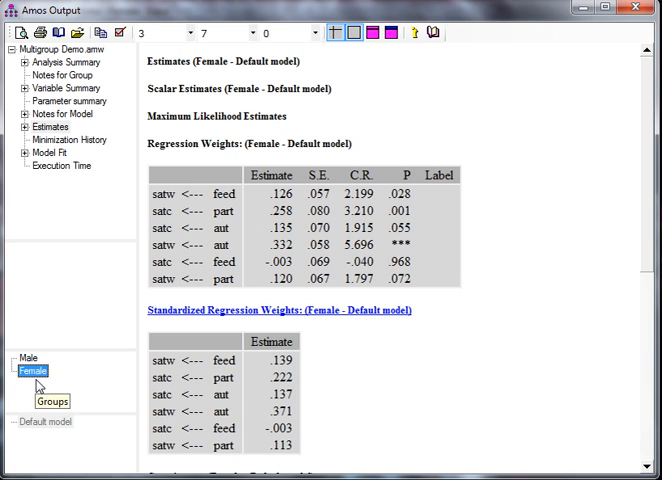
left_click(28, 360)
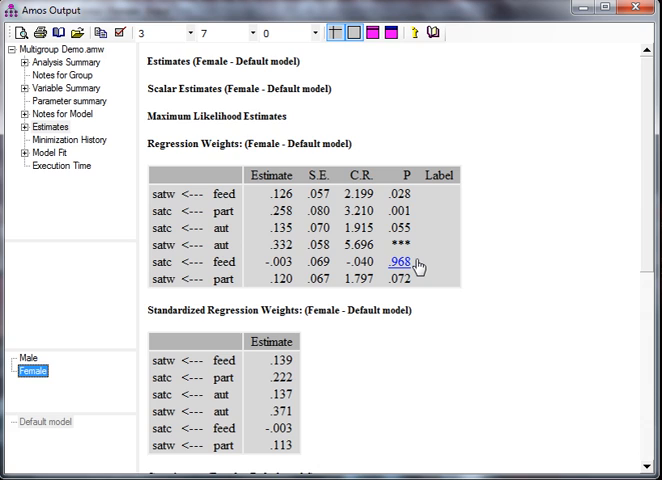
left_click(32, 360)
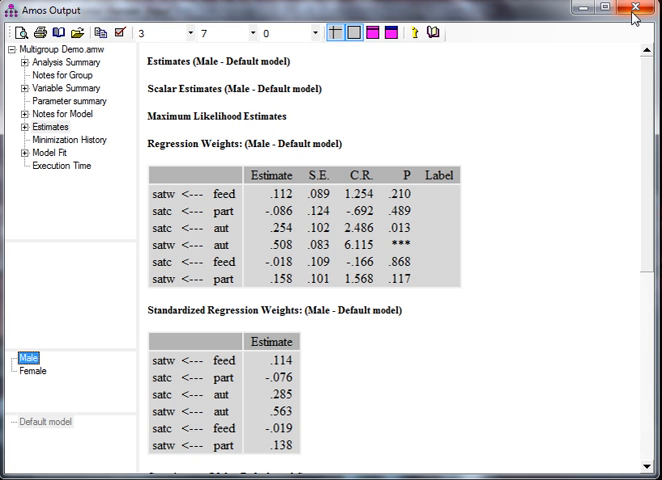
Step: View the Female group's four regression weights, then return to the path diagram
left_click(632, 10)
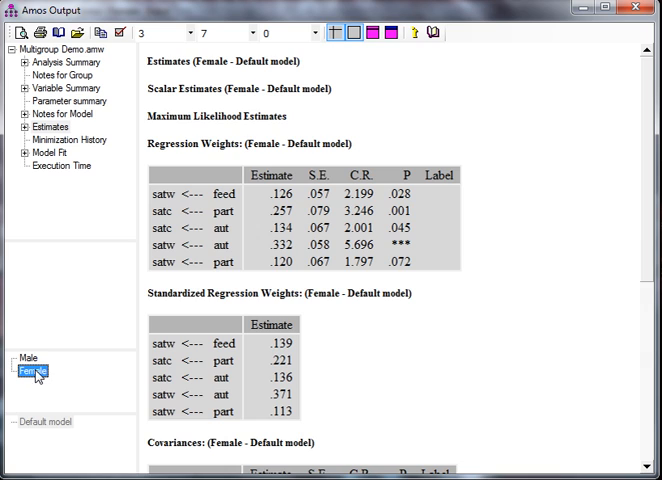
mouse_move(400, 260)
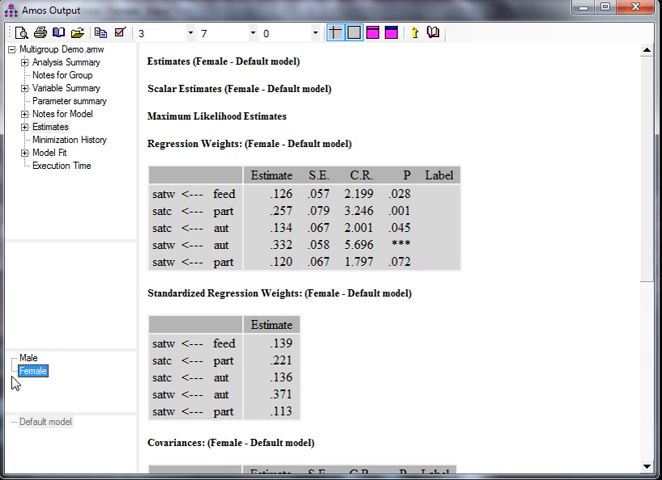
left_click(22, 358)
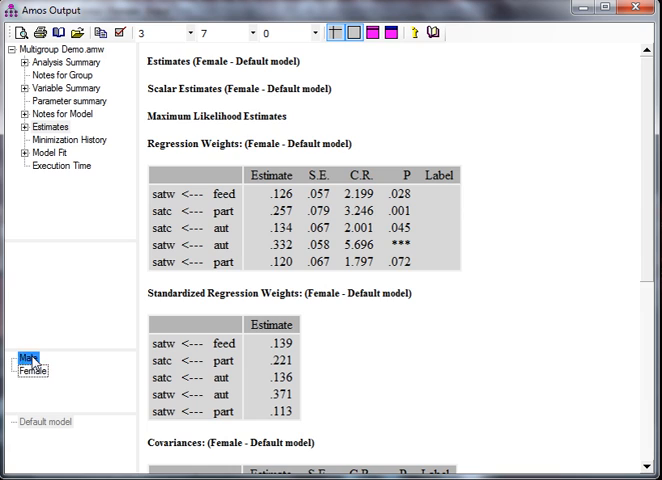
left_click(20, 360)
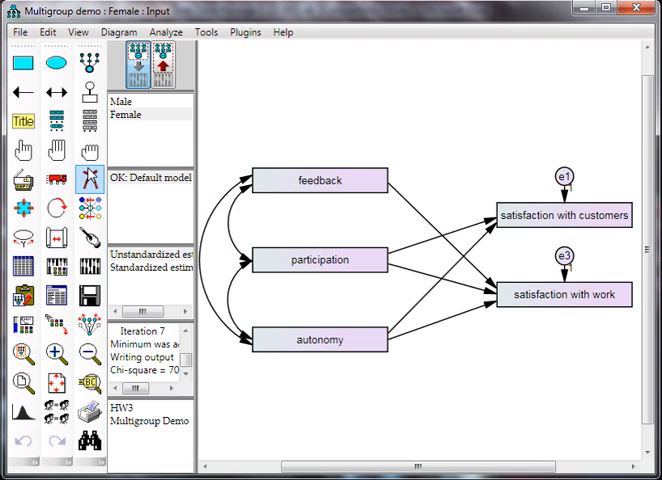
left_click(422, 278)
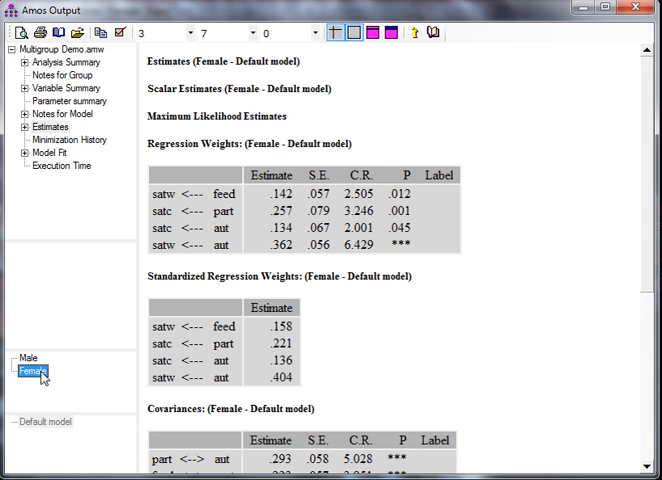
mouse_move(428, 256)
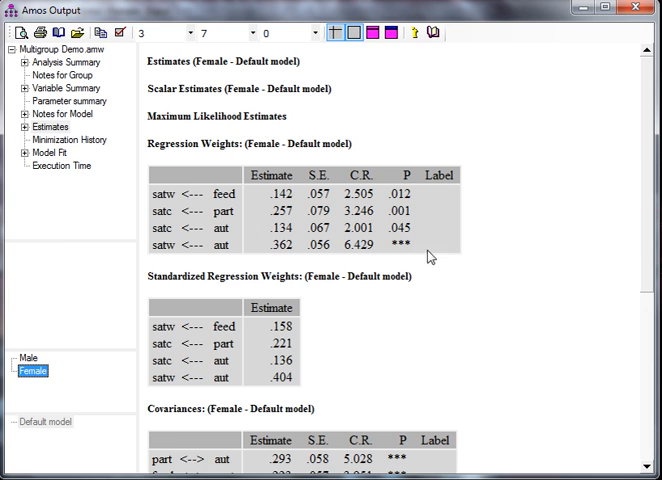
mouse_move(476, 260)
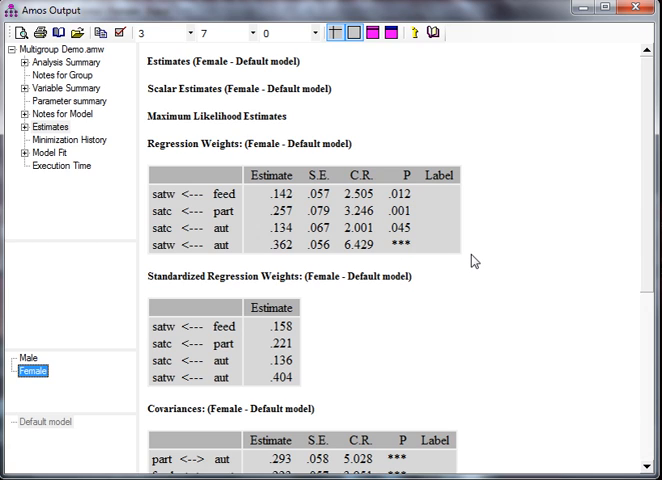
mouse_move(492, 240)
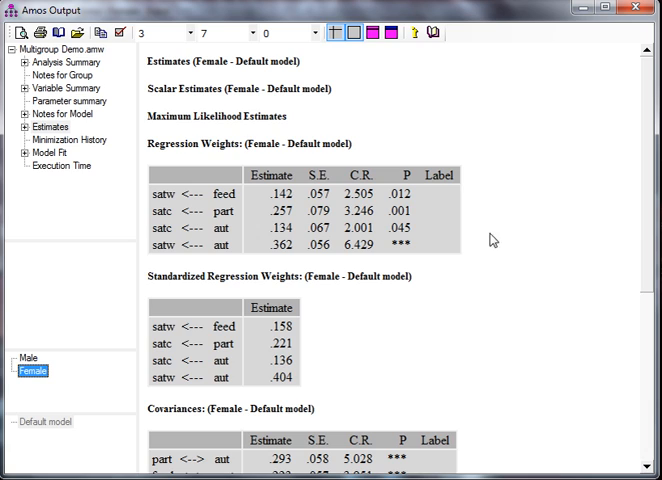
mouse_move(548, 276)
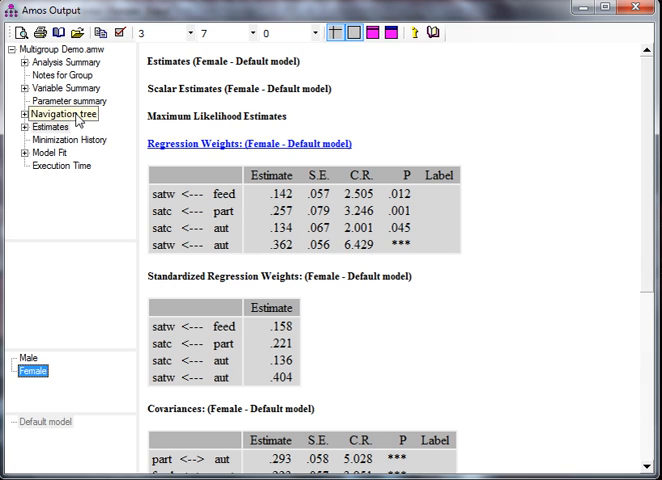
Step: Show Notes for Model and select the unconstrained chi-square value 76.527 on 6 df
left_click(56, 112)
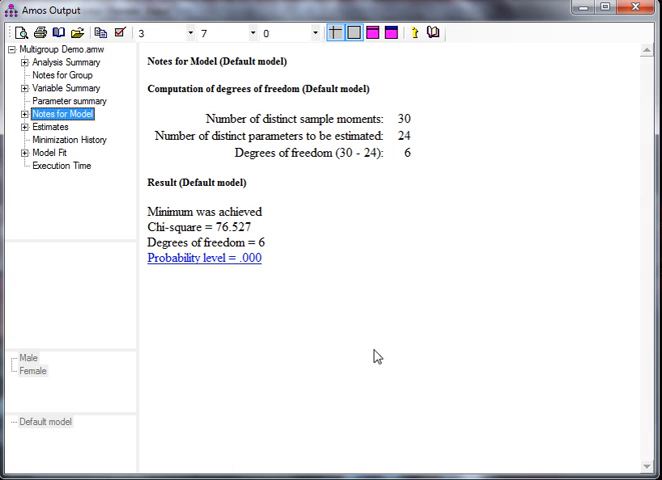
mouse_move(380, 340)
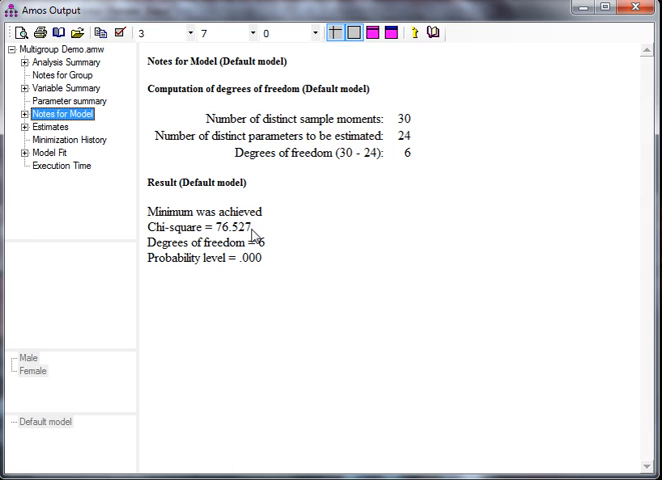
double_click(228, 228)
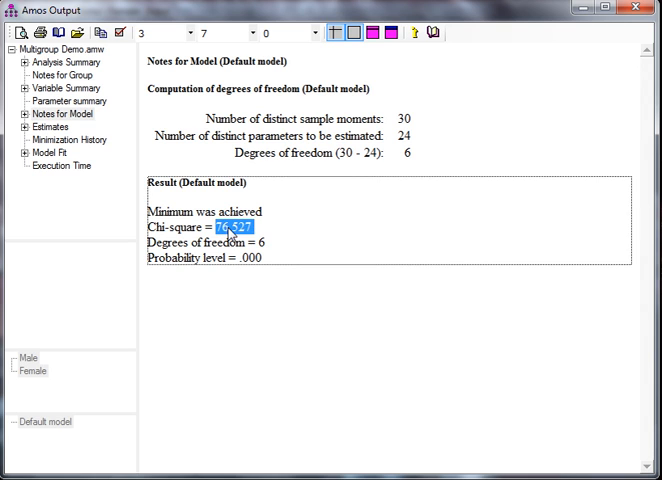
mouse_move(274, 252)
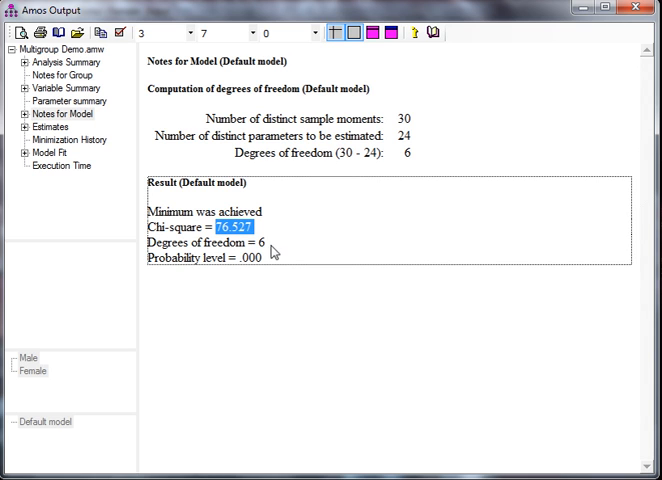
mouse_move(312, 250)
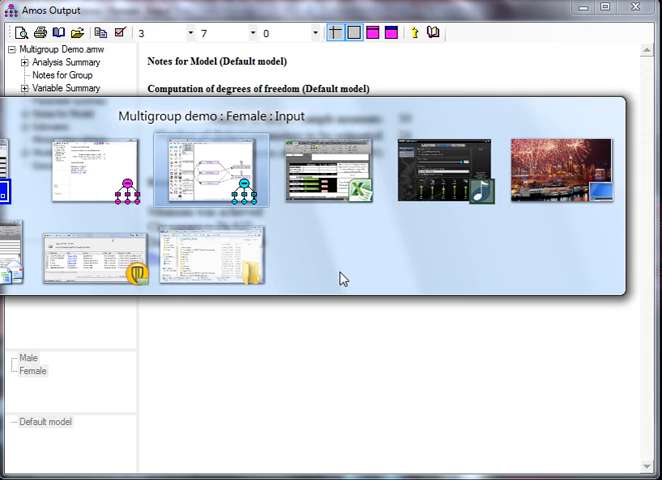
Step: Check the Excel X2 Threshold sheet, return to the Amos diagram and select a regression path's properties
left_click(330, 170)
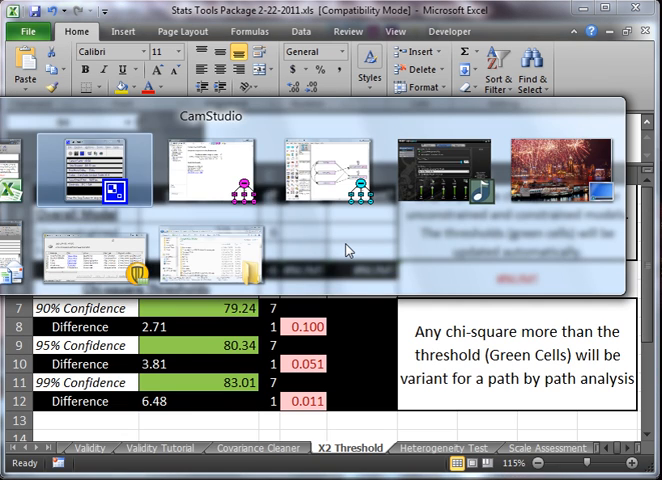
left_click(316, 168)
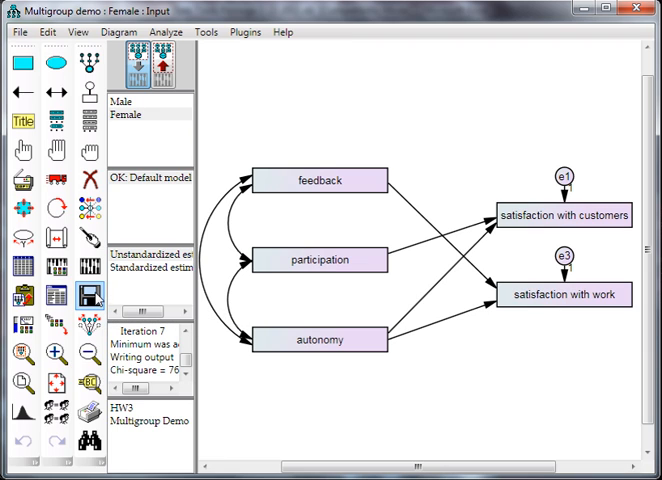
left_click(246, 32)
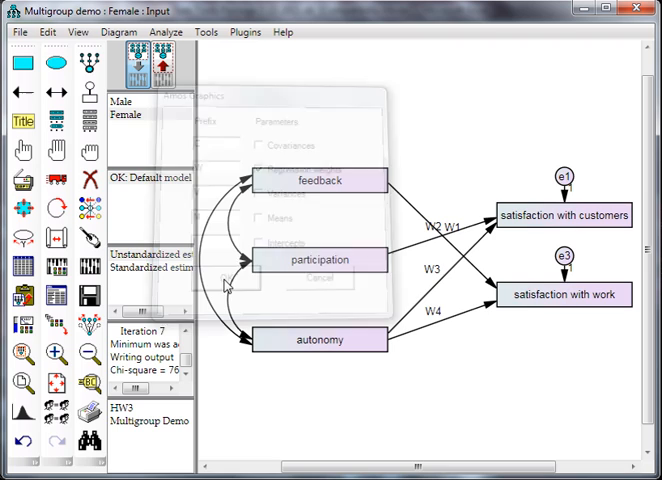
Step: Finish labelling the four regression paths W1–W4 for all groups and close Object Properties
left_click(320, 278)
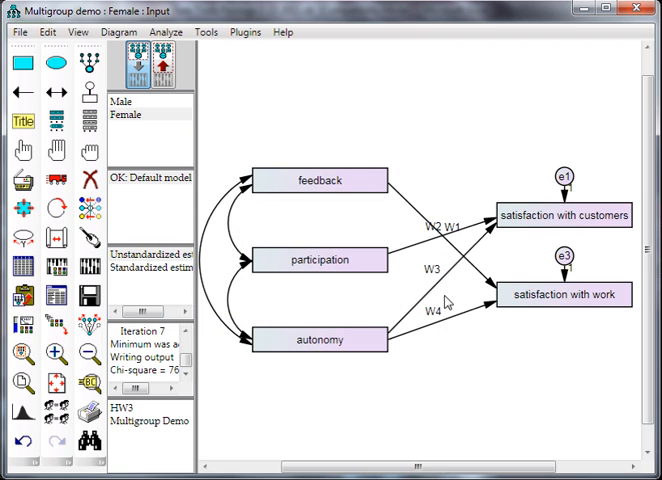
mouse_move(444, 276)
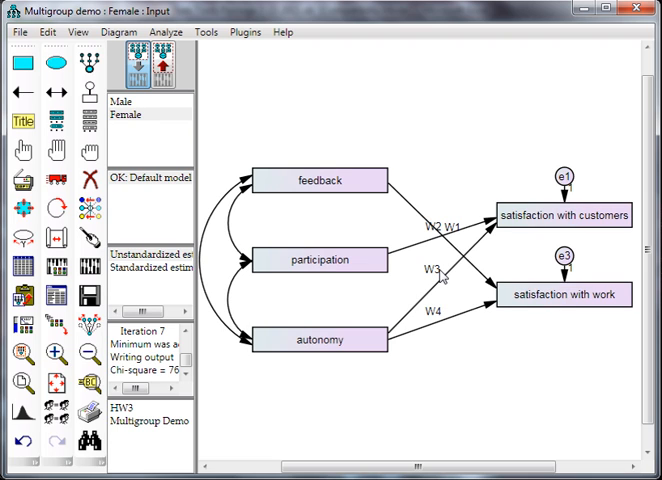
mouse_move(84, 268)
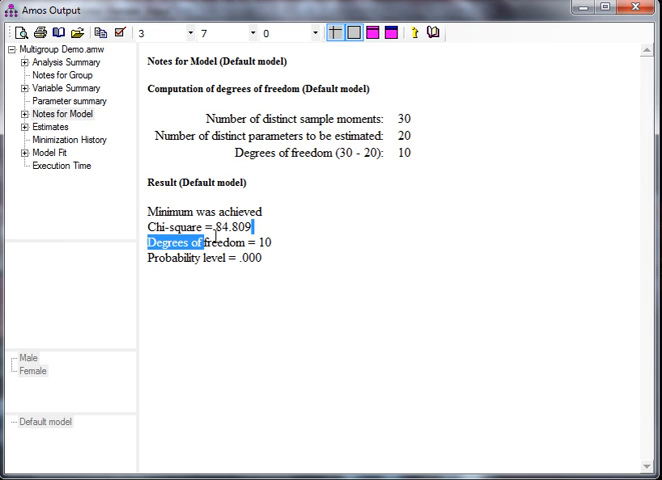
Step: Select the constrained model's chi-square value 84.809 on 10 df in Notes for Model
double_click(228, 228)
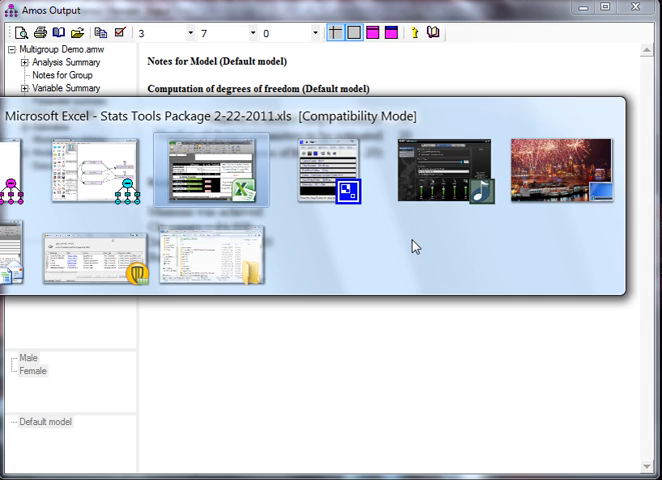
Step: Enter the constrained model's df in C4 and check the verdict and invariance formulas in F5 and E5
left_click(212, 168)
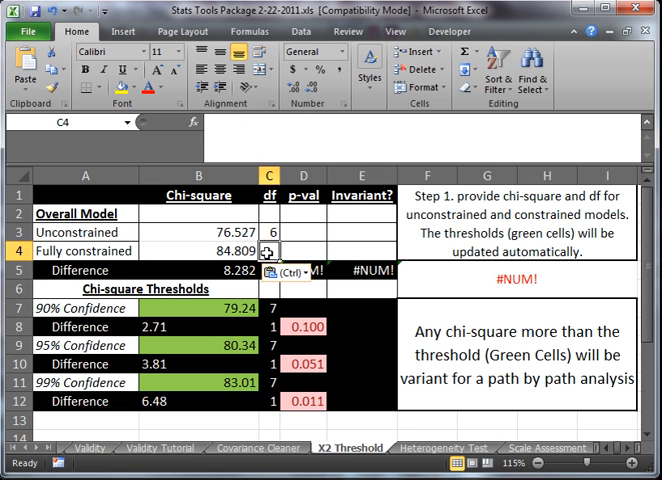
left_click(268, 270)
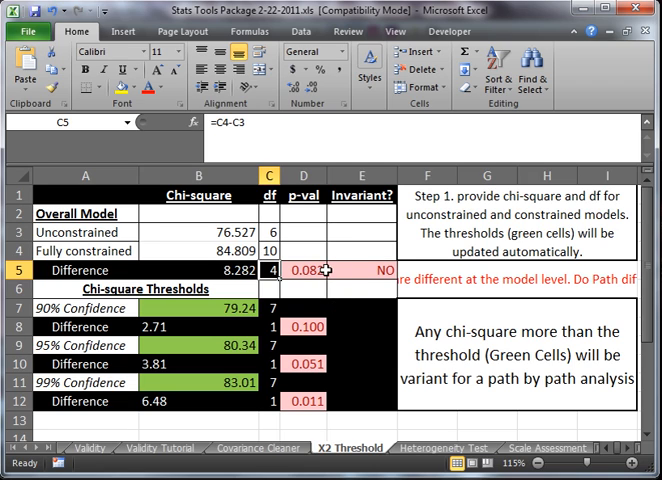
left_click(344, 288)
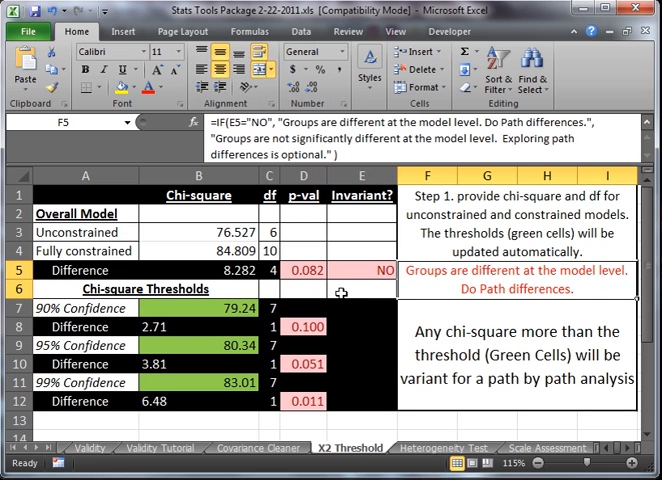
left_click(362, 288)
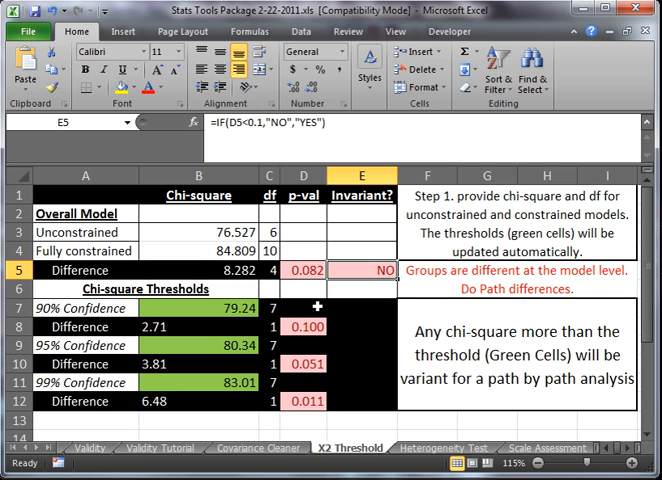
Step: Check the 90%, 95% and 99% threshold formulas in B7, B9 and B11 (79.24, 80.34, 83.07)
left_click(200, 308)
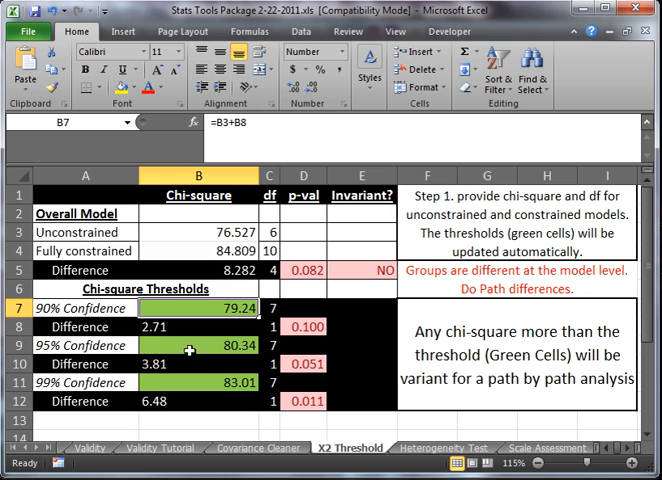
mouse_move(188, 314)
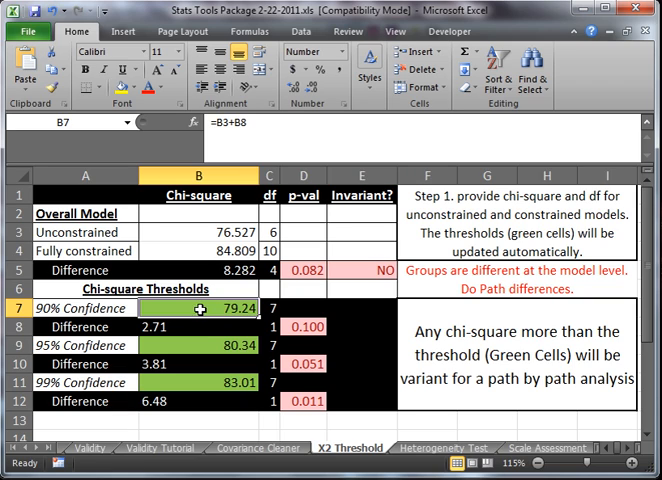
left_click(190, 344)
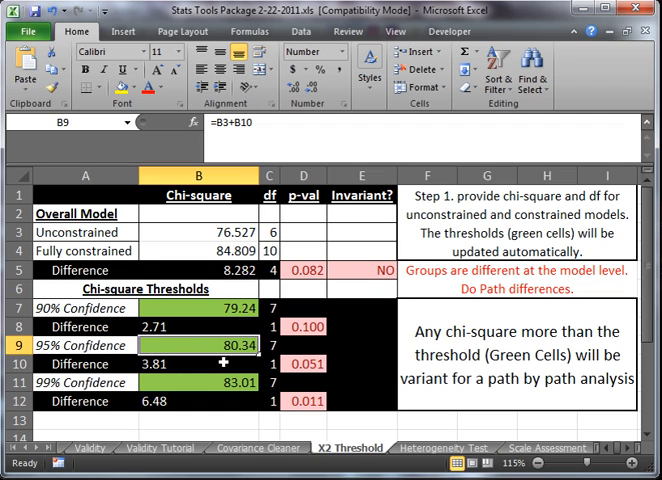
left_click(200, 382)
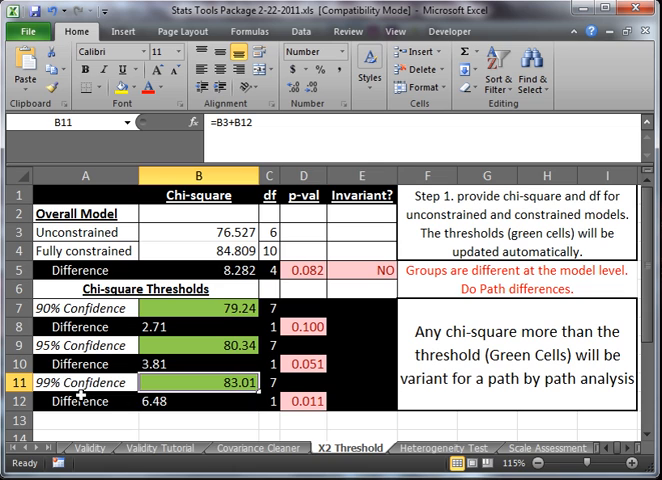
mouse_move(256, 228)
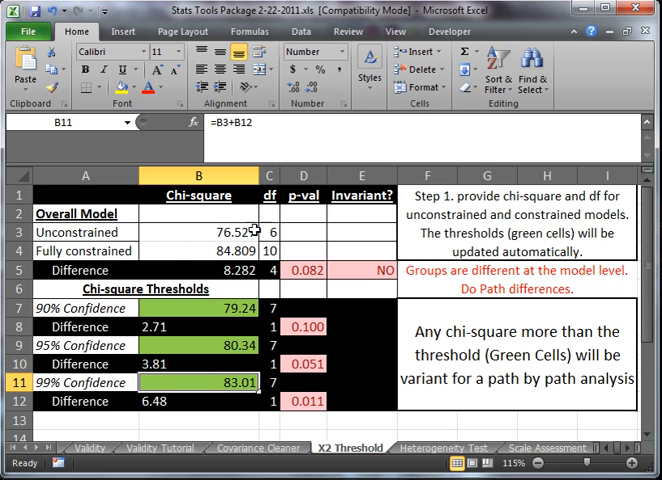
key("alt+tab")
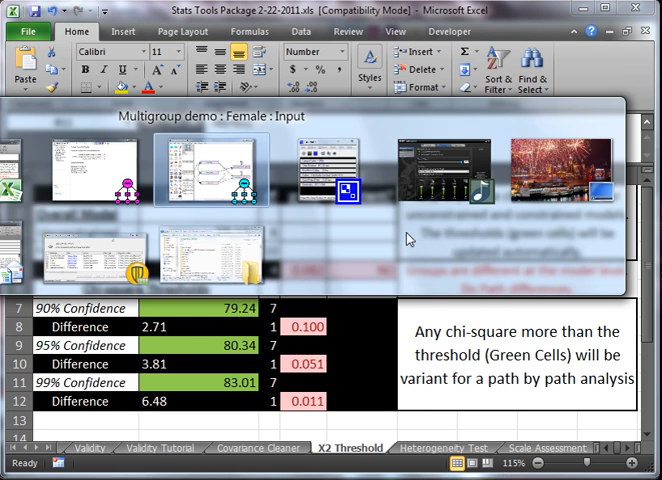
Step: Bring the Amos model window forward and decline saving, landing on the Male group diagram
left_click(212, 168)
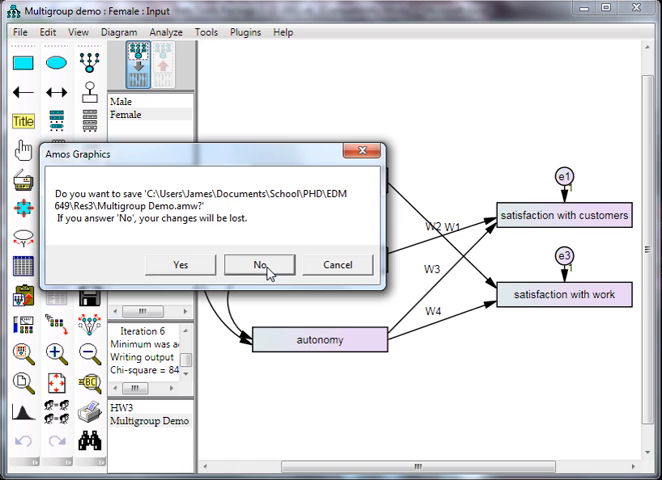
left_click(258, 264)
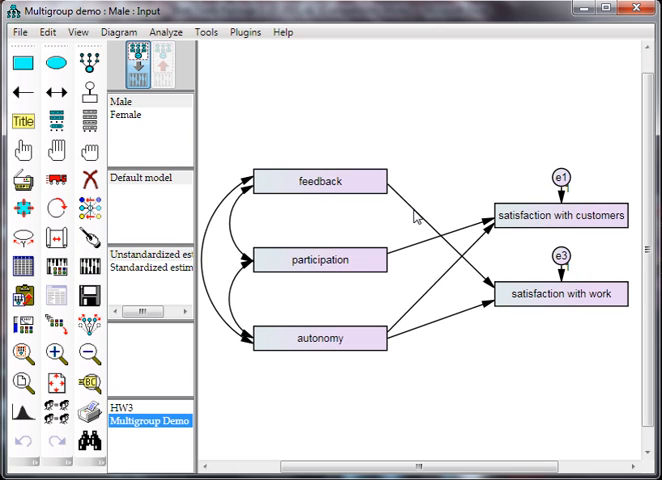
Step: Label a feedback path's regression weight 'a' for all groups and read chi-square 76.669 on 7 df
double_click(318, 180)
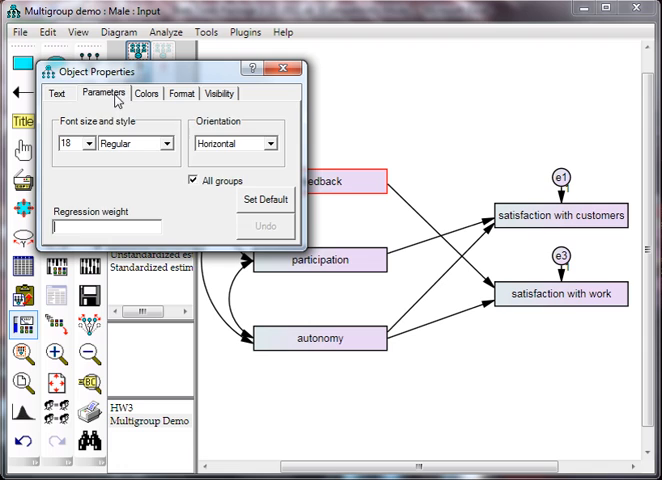
type("a")
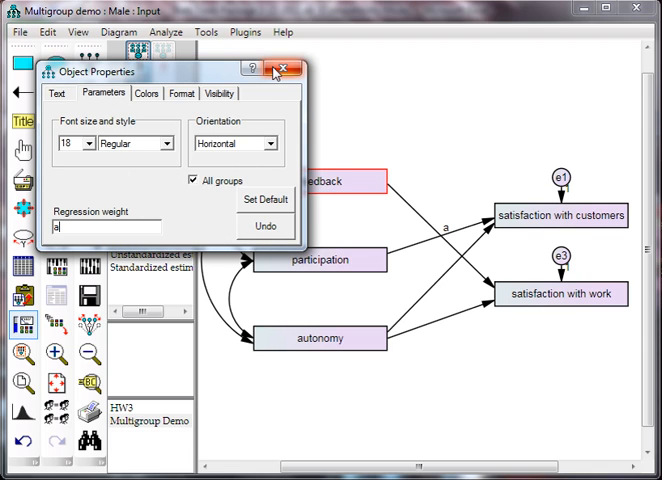
left_click(290, 68)
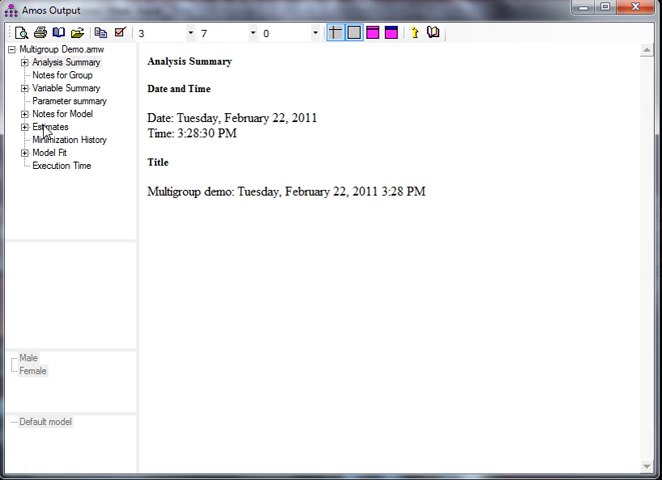
left_click(54, 112)
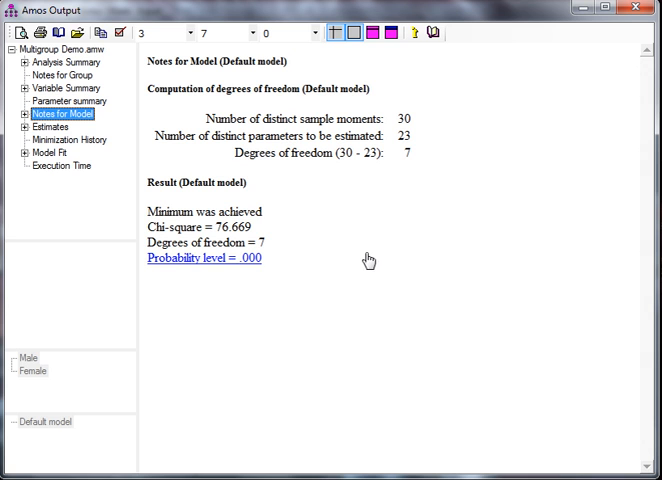
mouse_move(400, 336)
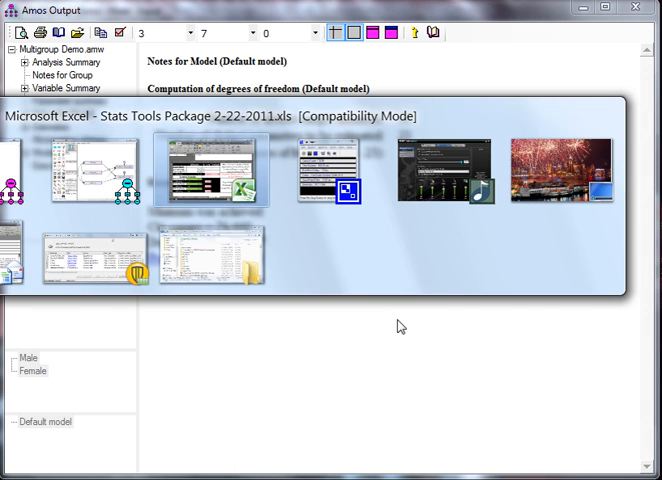
left_click(212, 170)
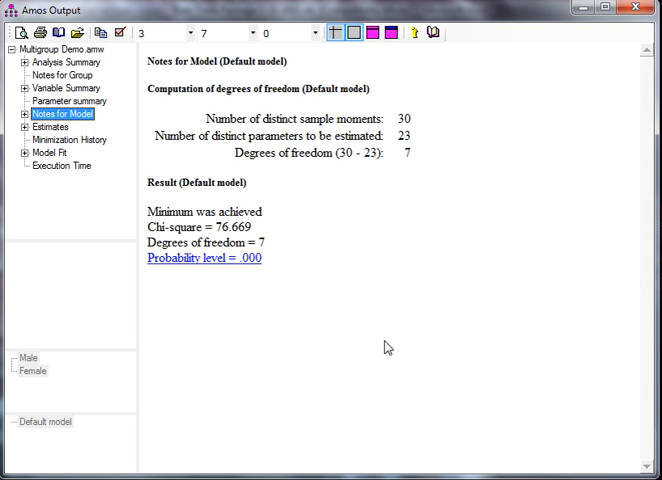
mouse_move(338, 320)
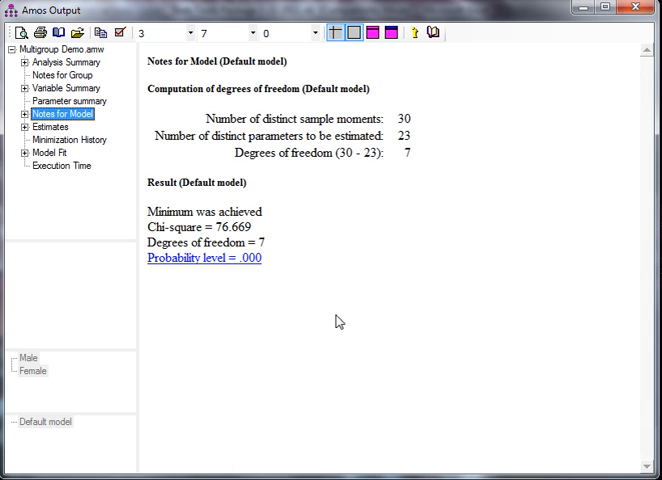
mouse_move(372, 268)
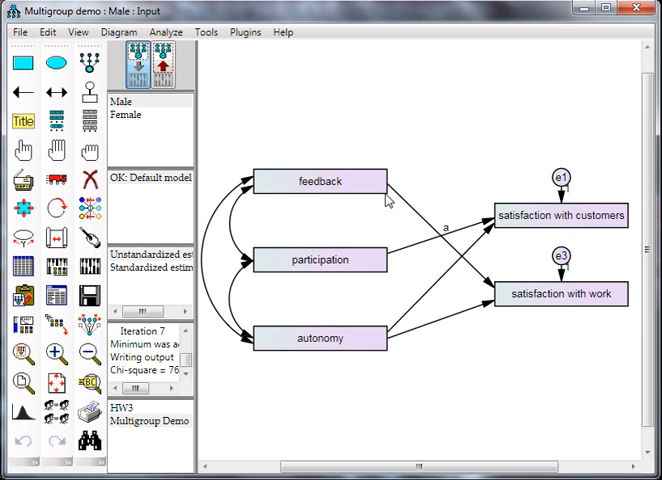
mouse_move(484, 284)
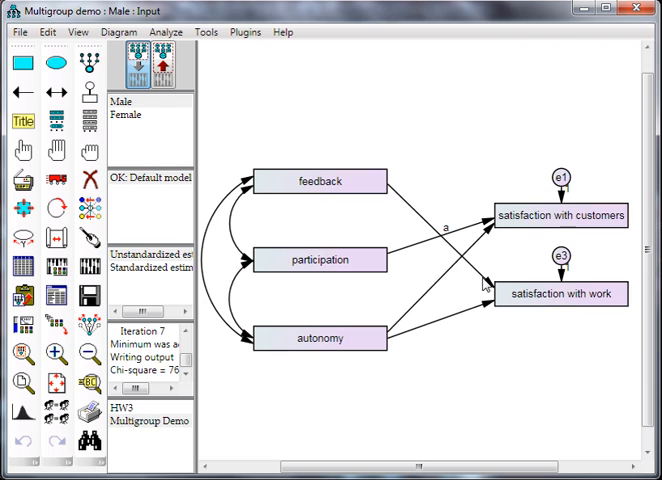
mouse_move(452, 238)
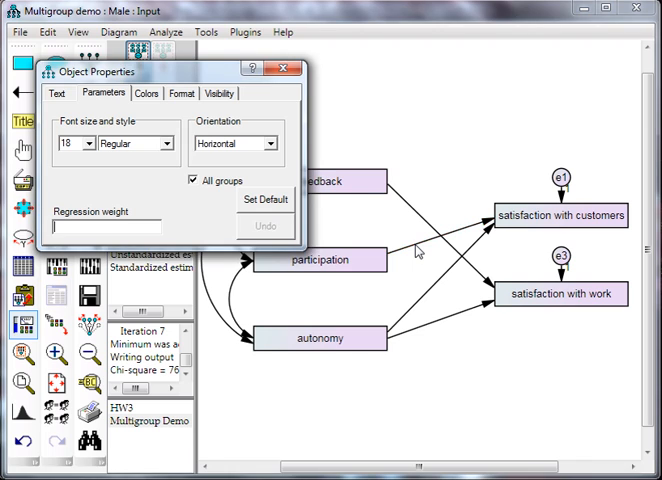
Step: Label another path's regression weight 'a' across genders and read chi-square 81.834 on 7 df
type("a")
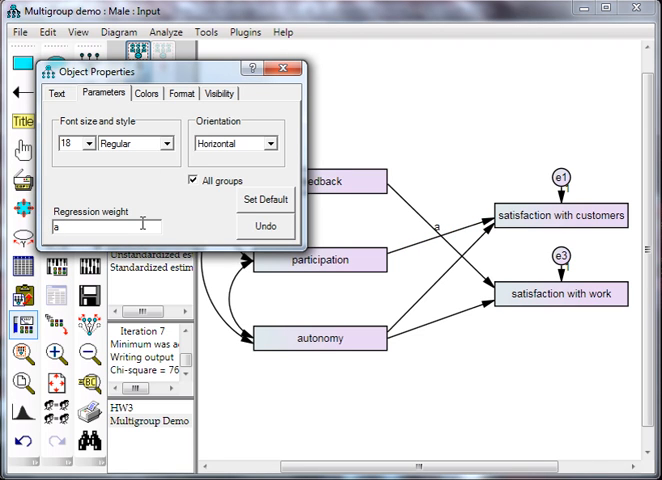
left_click(286, 68)
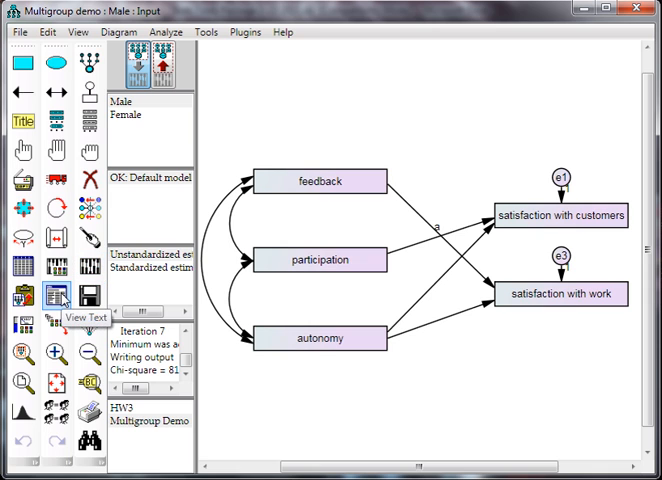
left_click(56, 296)
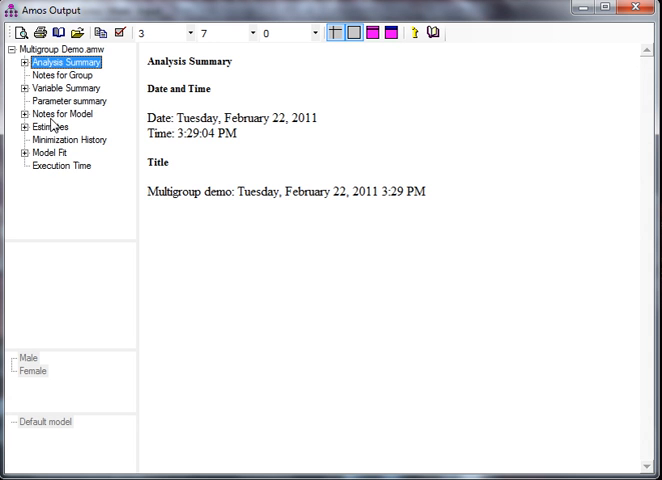
left_click(60, 112)
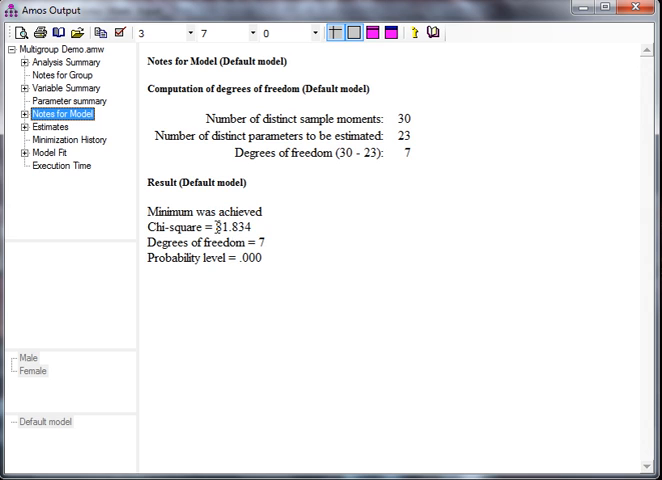
mouse_move(264, 242)
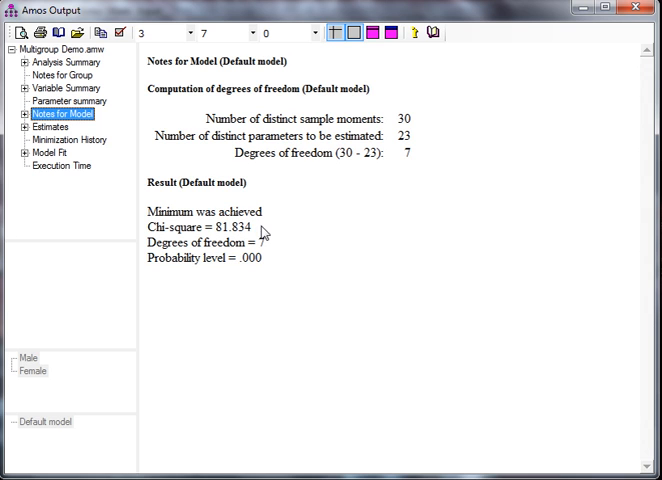
mouse_move(314, 236)
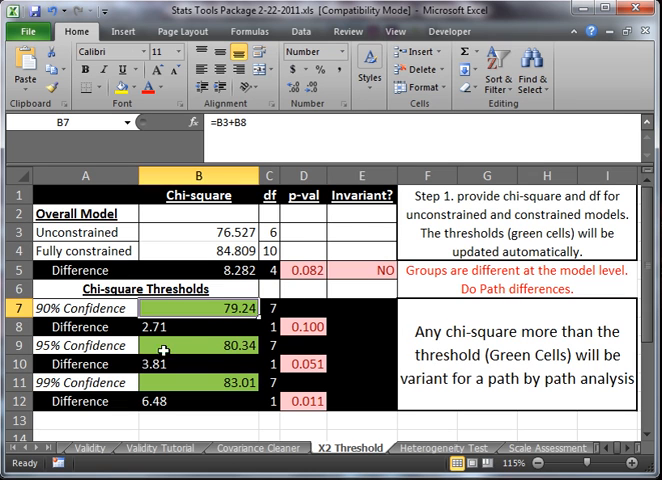
Step: Check the chi-square against the 90%, 95% and 99% threshold cells and return to Amos
left_click(196, 344)
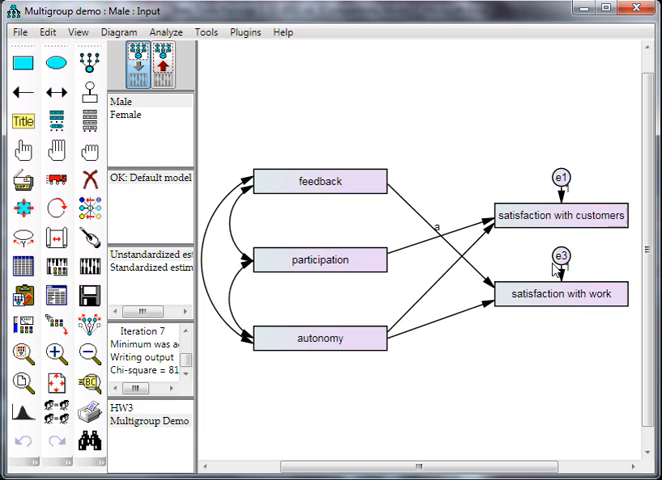
mouse_move(388, 264)
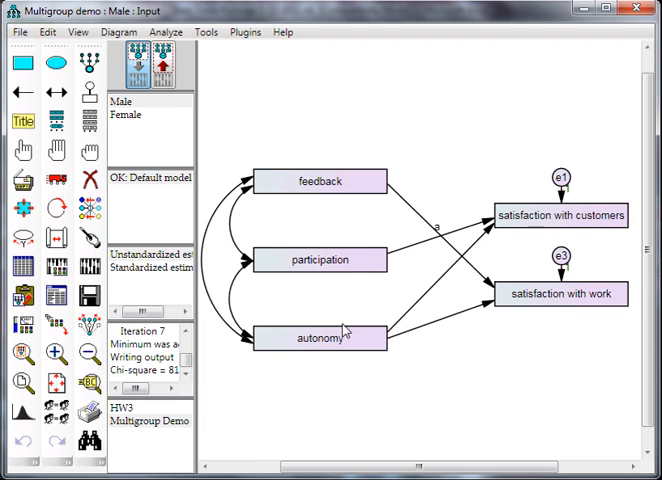
mouse_move(388, 272)
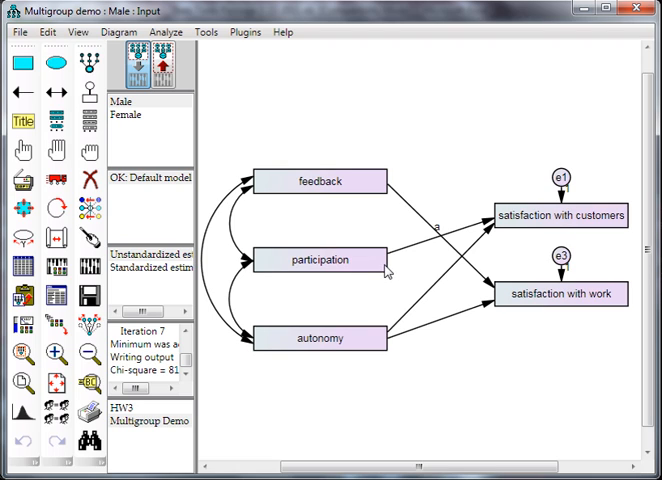
mouse_move(478, 356)
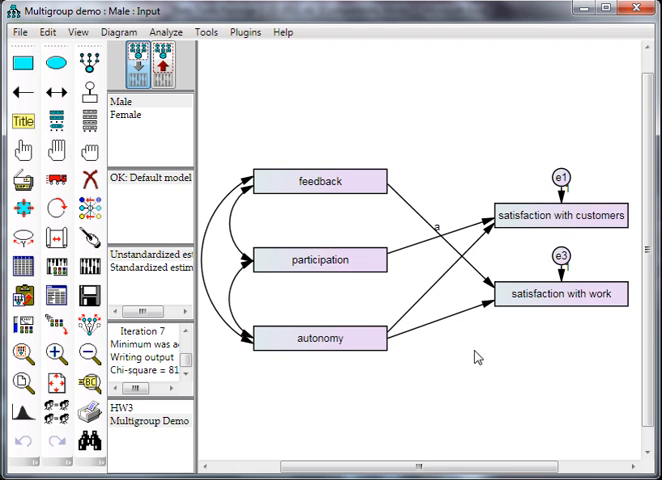
mouse_move(492, 368)
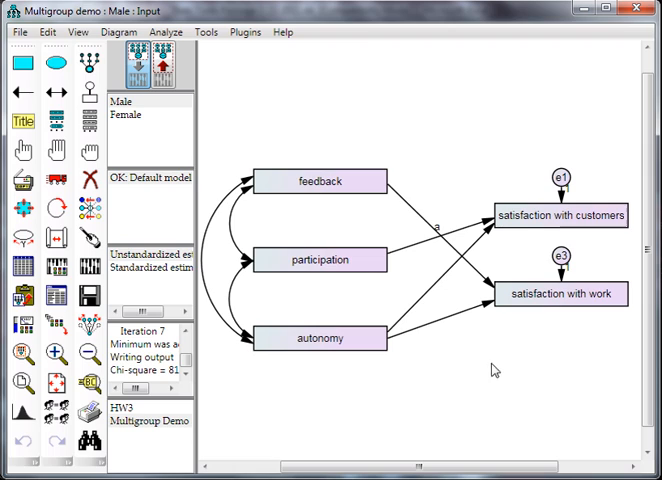